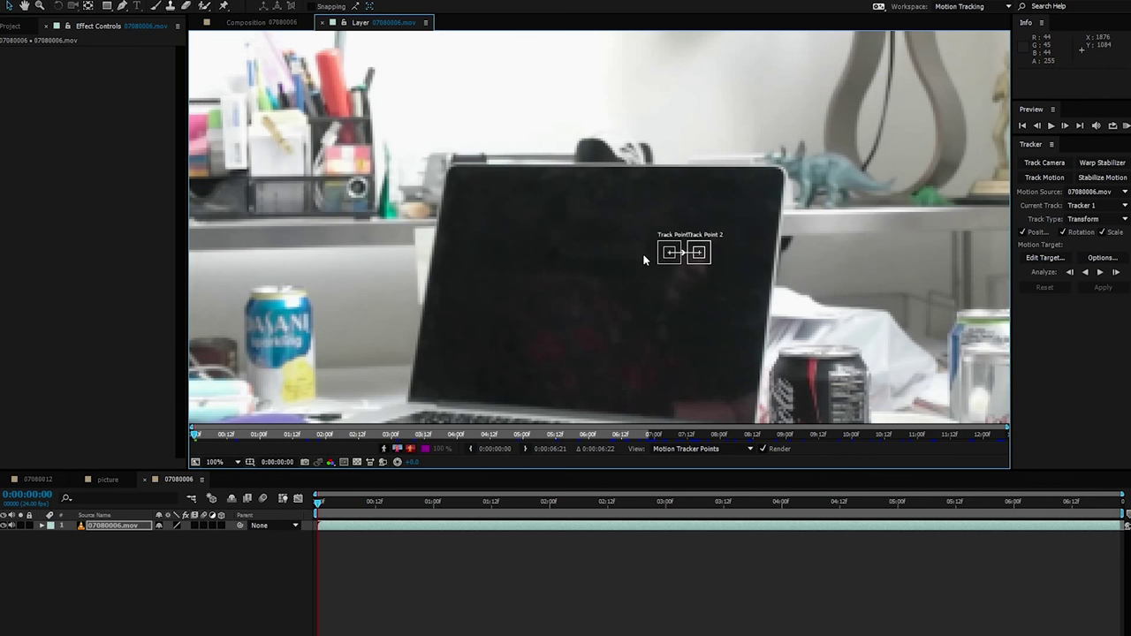
Place Track Point 1 on the top-left pen holder and Track Point 2 on the Coke Zero can.
drag(669, 252, 431, 190)
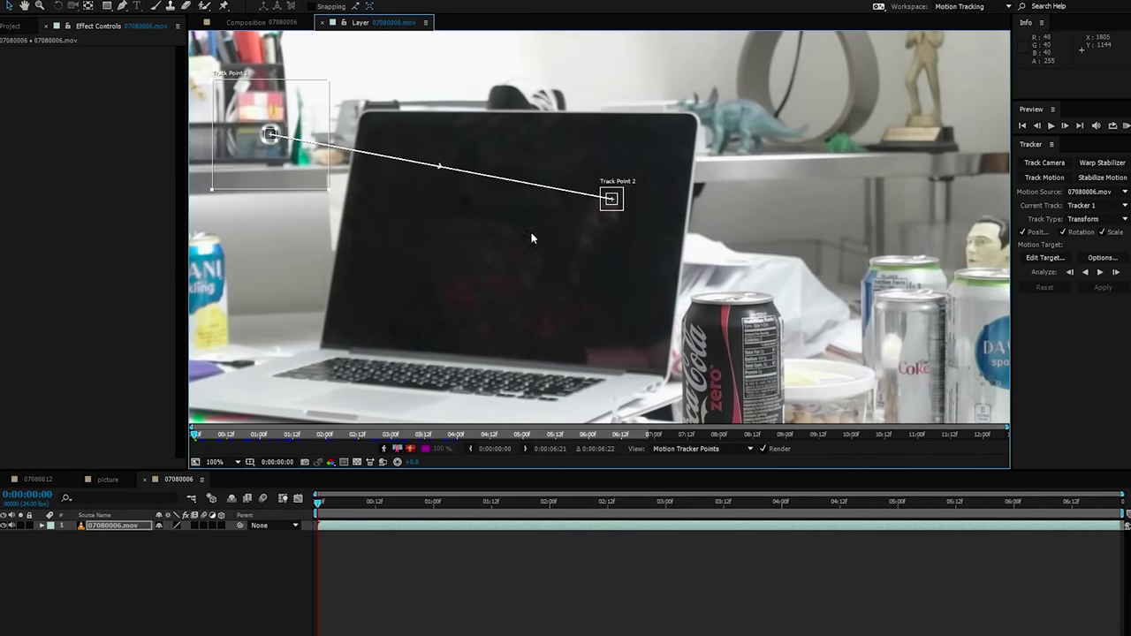
drag(611, 198, 729, 314)
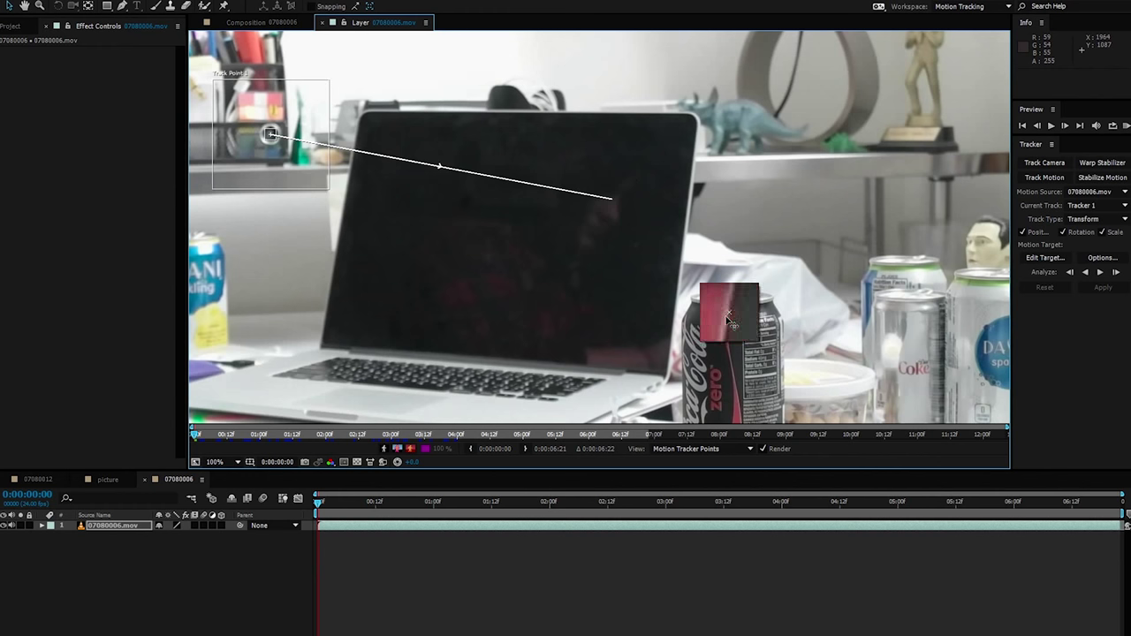